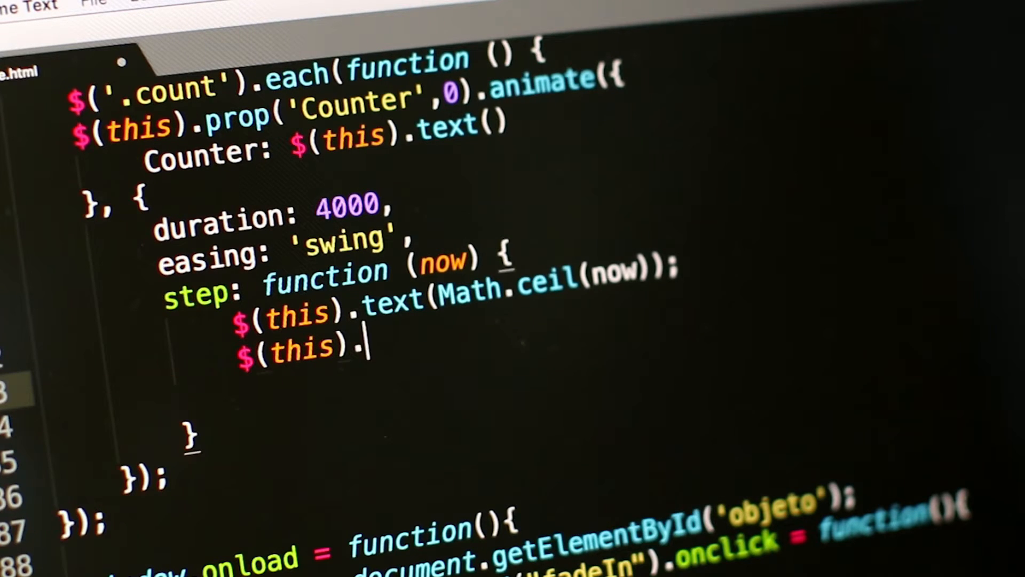
Step: Complete the statement $(this).html(text); inside the counter's step callback
type("html()")
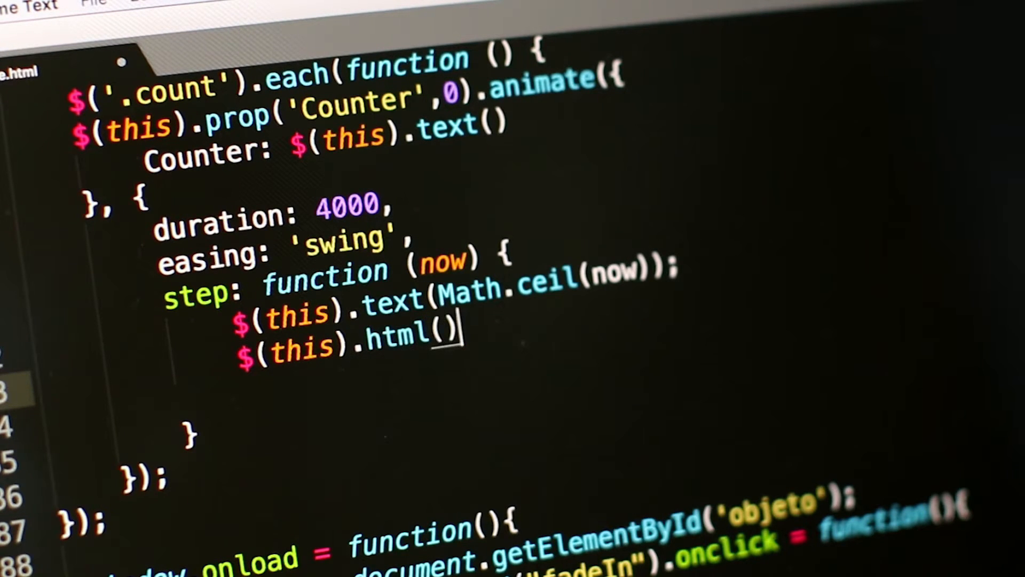
type("te")
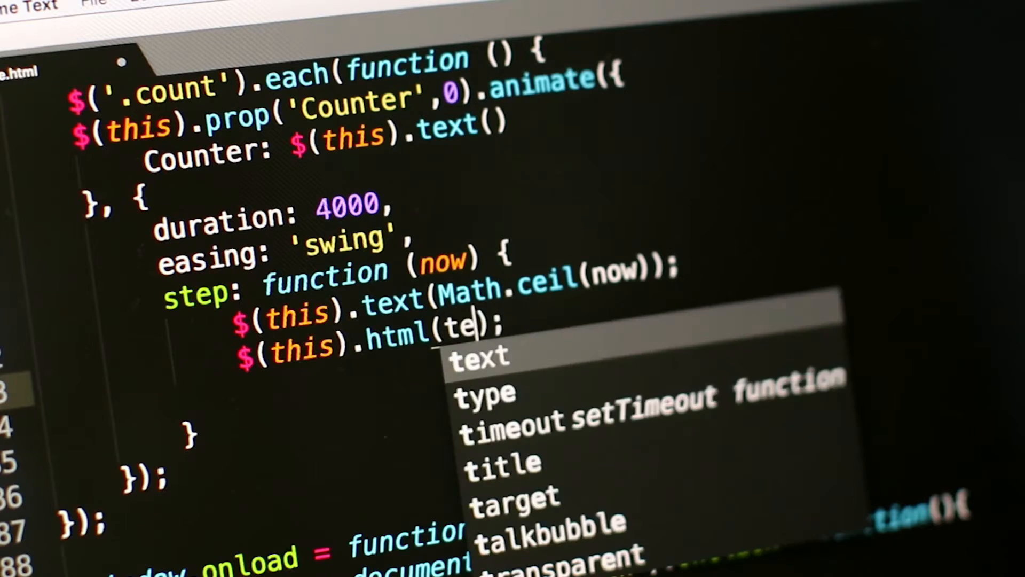
key("Tab")
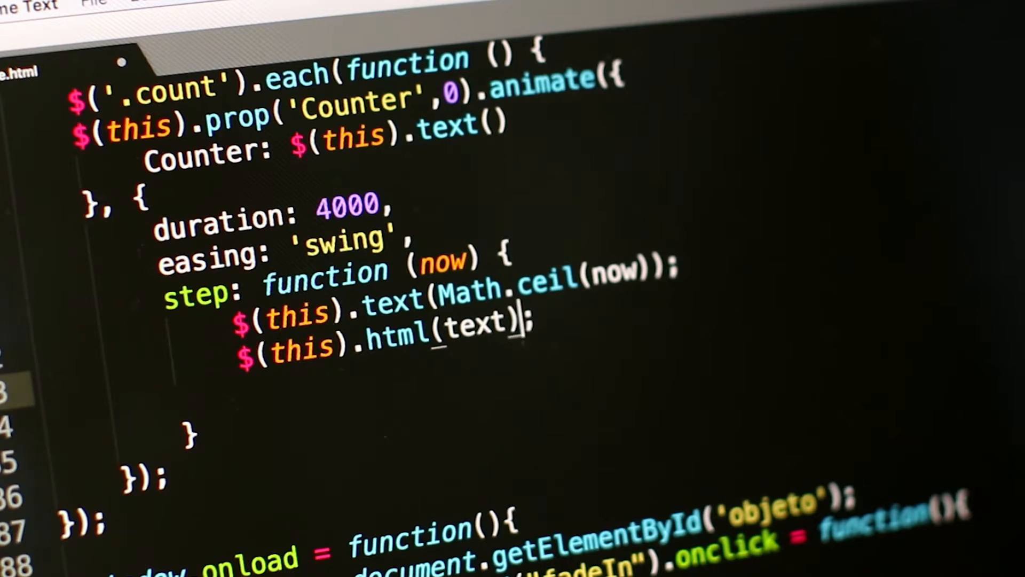
key("Enter")
type("element")
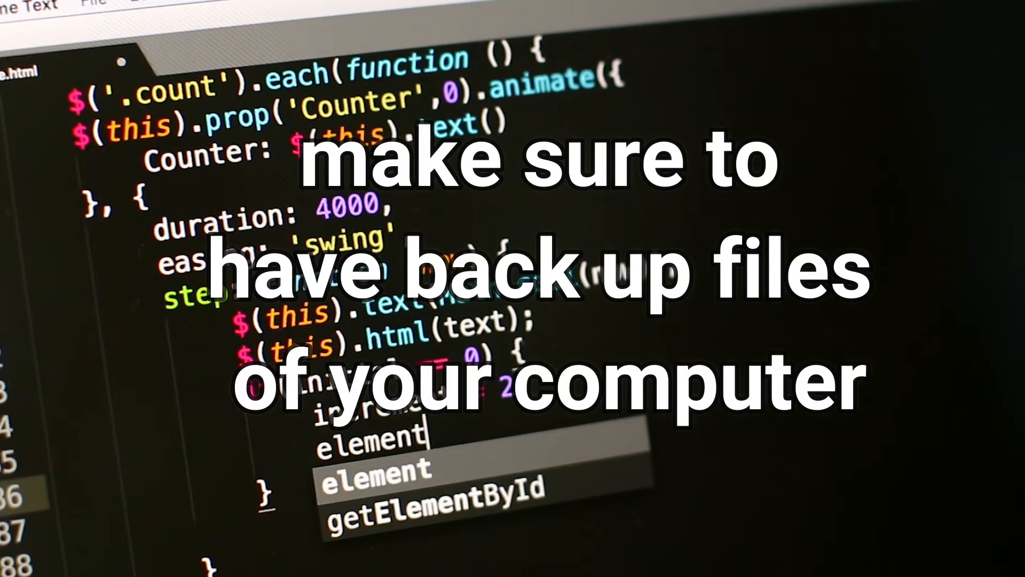
Step: Begin a property access on element with '.si', leaving the autocomplete popup open
type(".si")
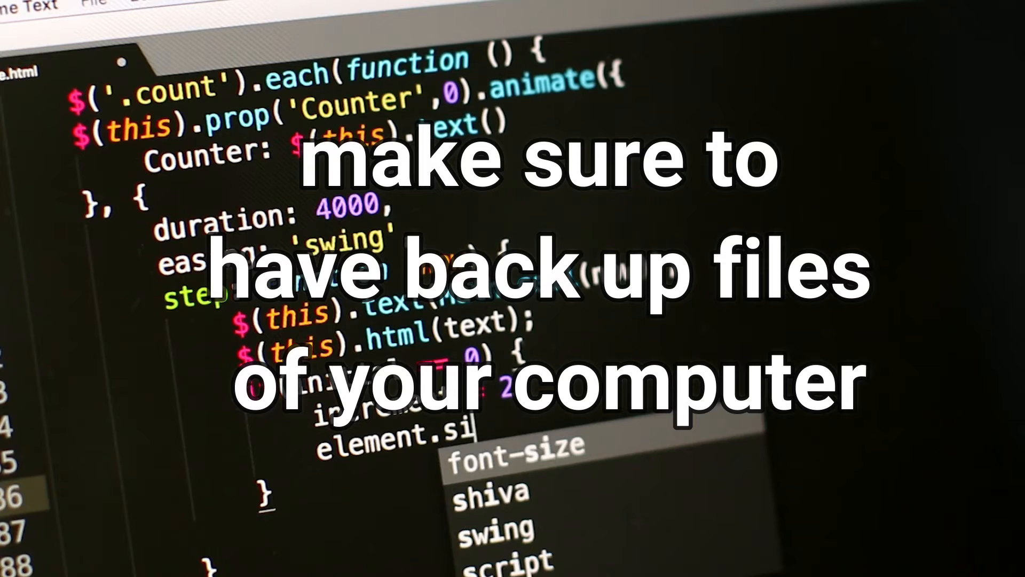